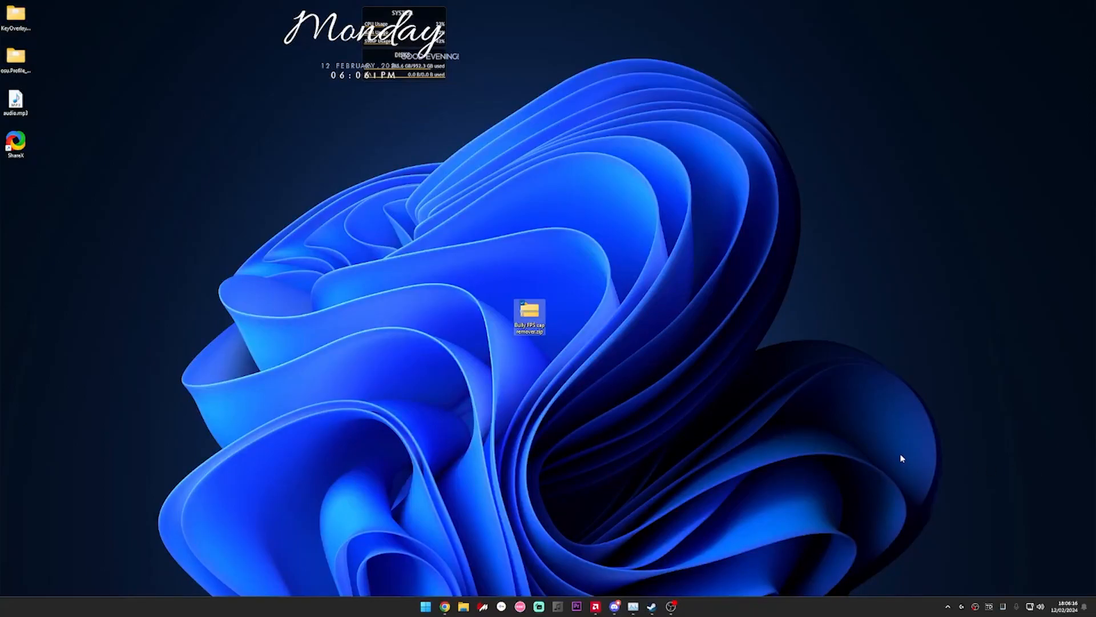
{"action": "mouse_move", "coordinate": [763, 439]}
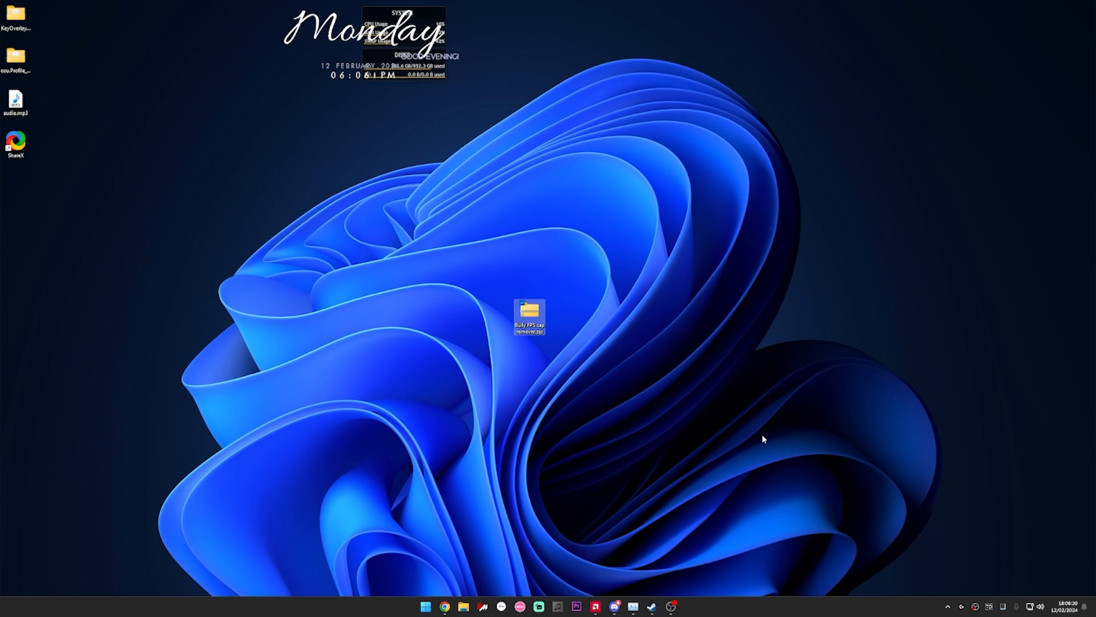
{"action": "mouse_move", "coordinate": [601, 374]}
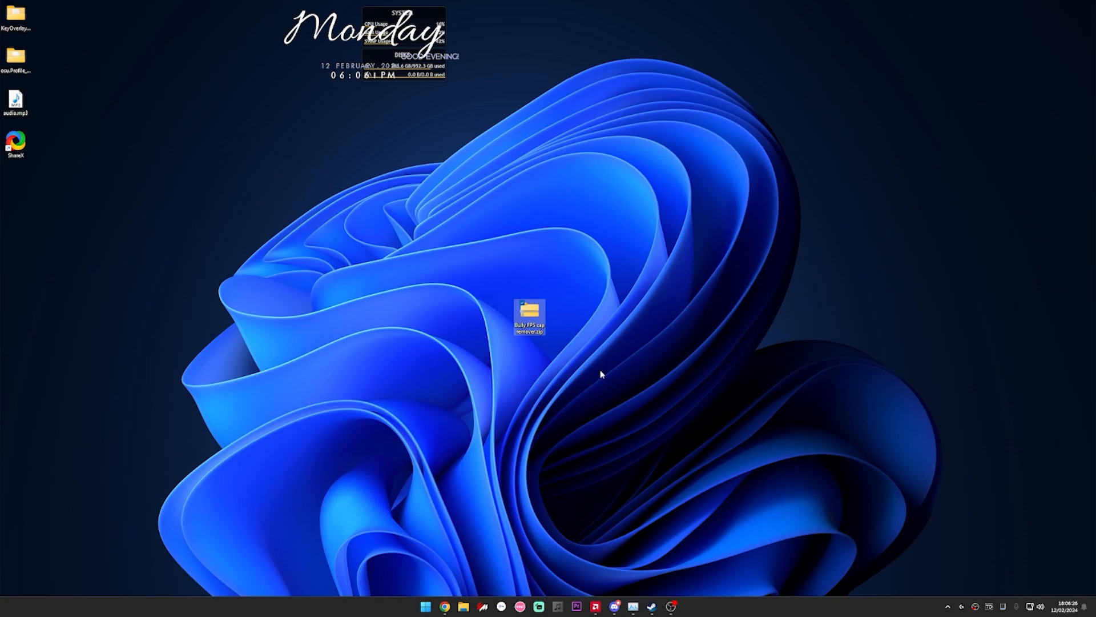
{"action": "mouse_move", "coordinate": [577, 351]}
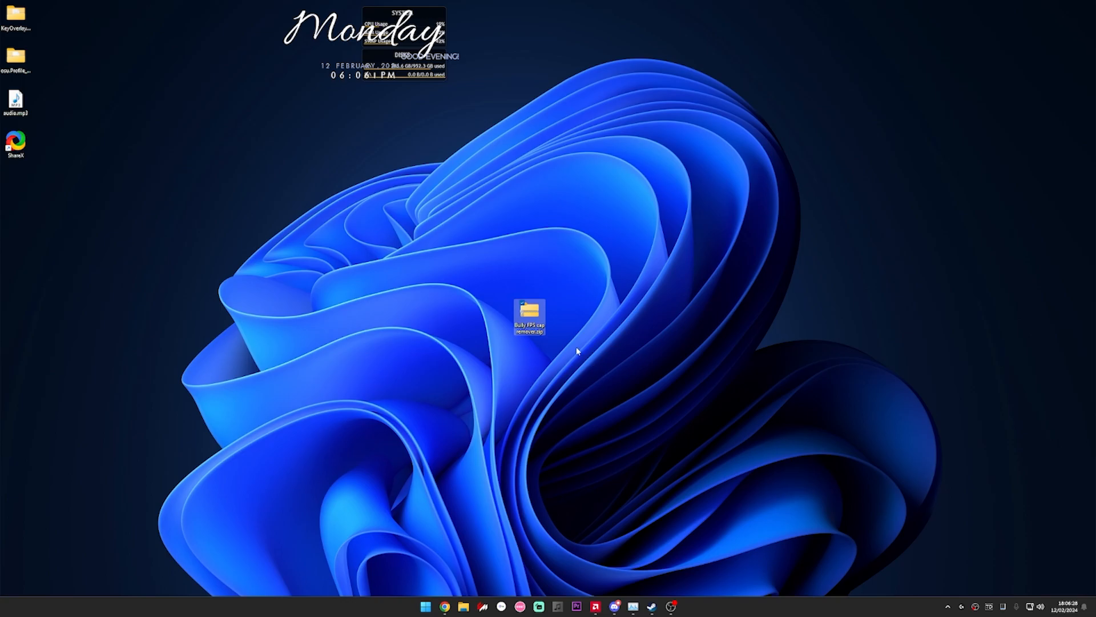
{"action": "mouse_move", "coordinate": [458, 451]}
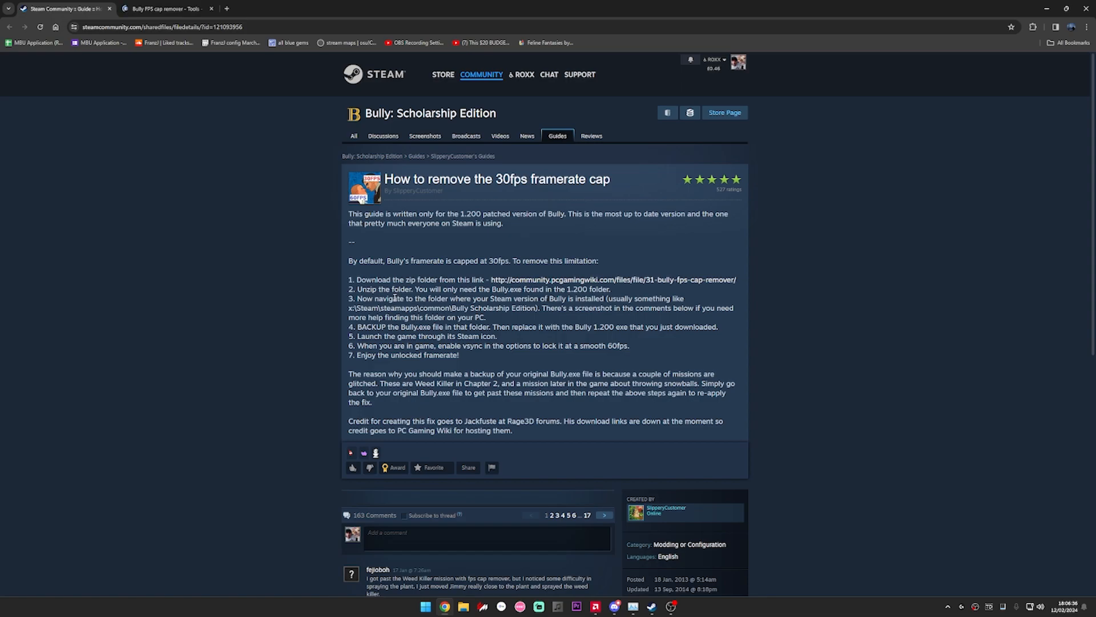
{"action": "mouse_move", "coordinate": [504, 243]}
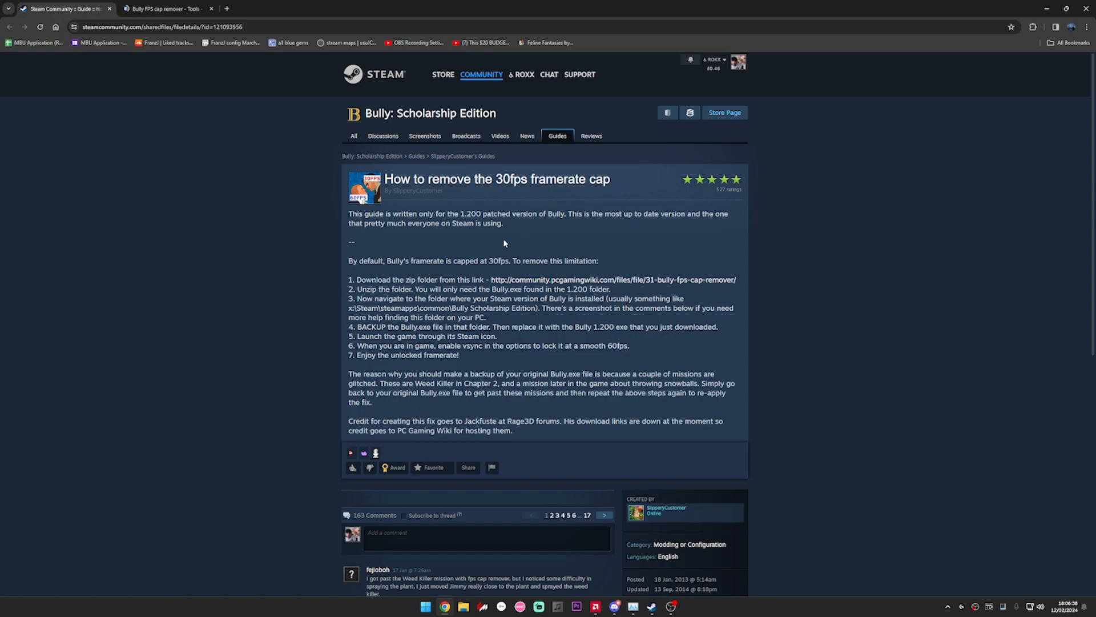
{"action": "mouse_move", "coordinate": [414, 319]}
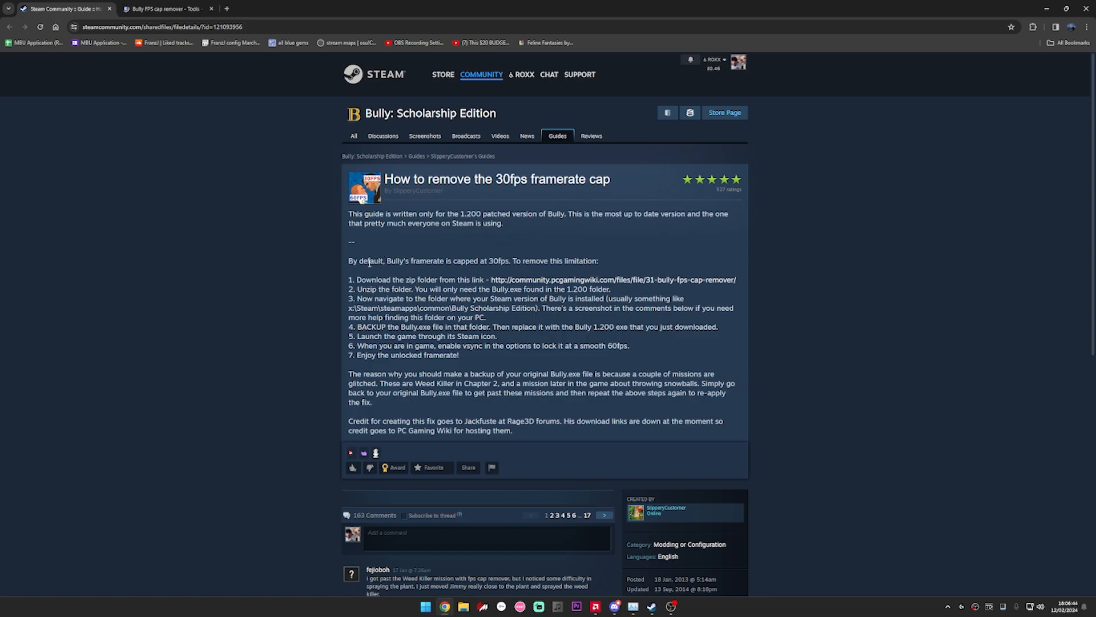
- Follow the Steam guide's PCGamingWiki link to the Bully FPS cap remover download page
{"action": "left_click", "coordinate": [612, 280]}
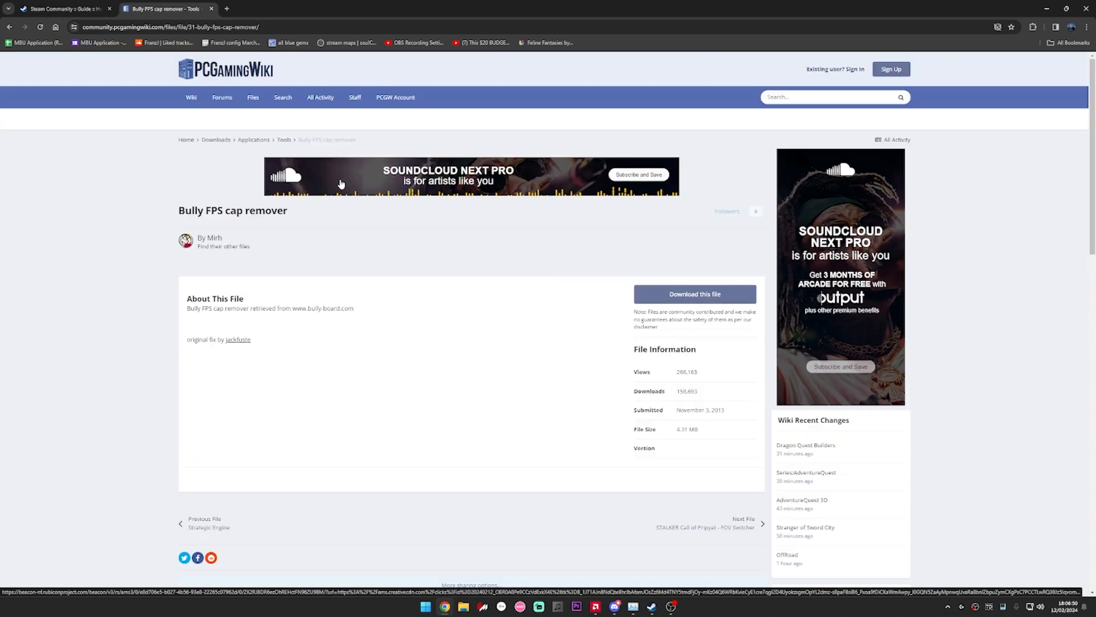
- Agree to PCGamingWiki's terms and download 'Bully FPS cap remover.zip' to the desktop
{"action": "left_click", "coordinate": [694, 293]}
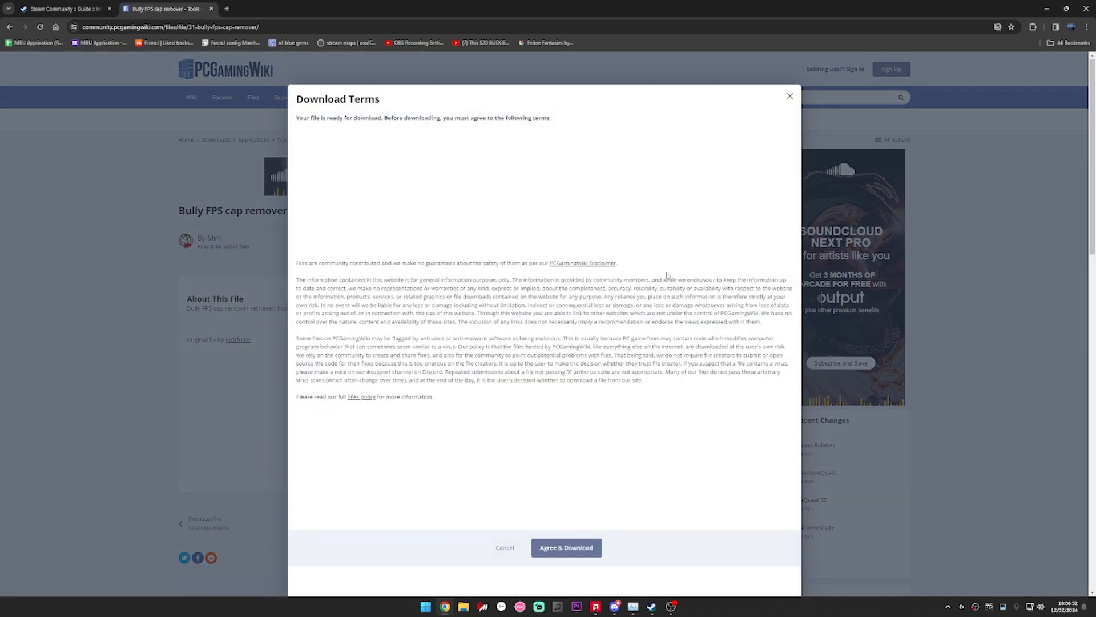
{"action": "left_click", "coordinate": [566, 548]}
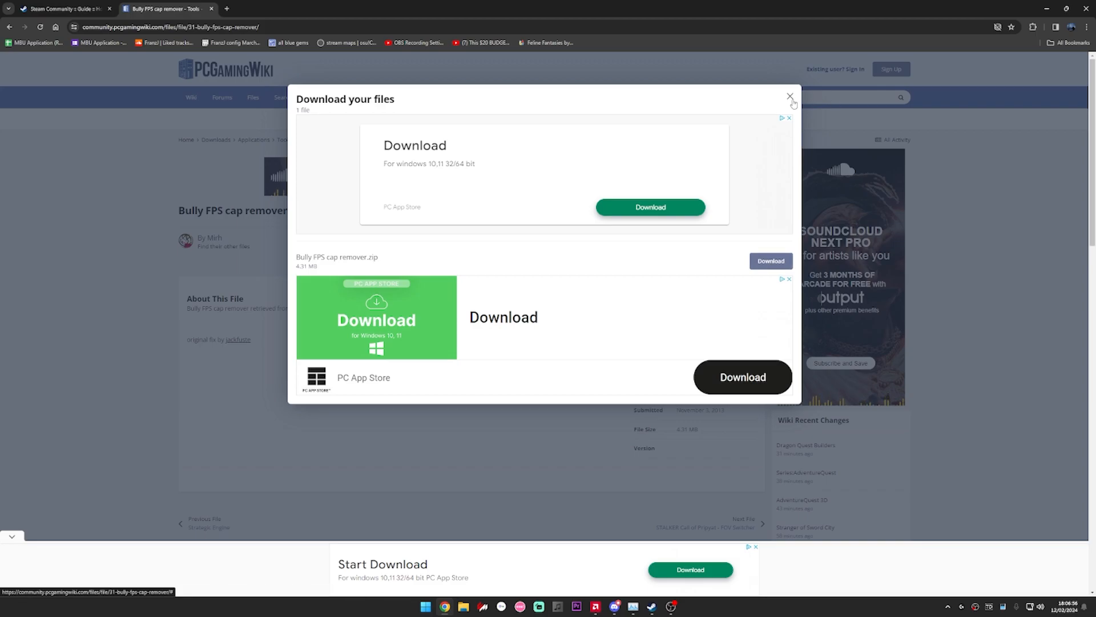
{"action": "left_click", "coordinate": [770, 261]}
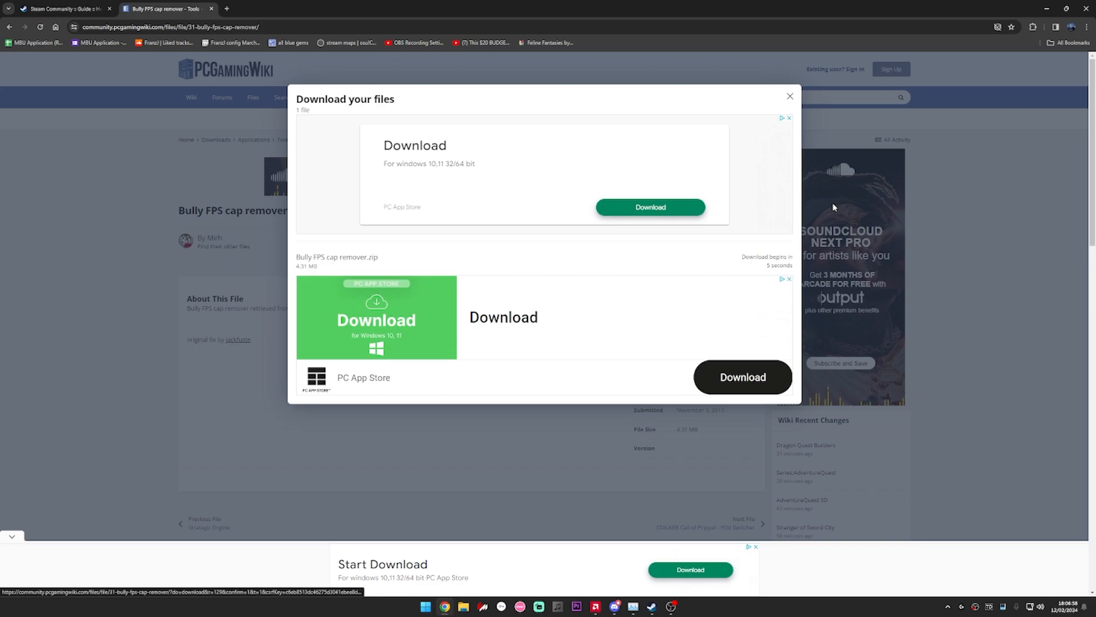
{"action": "left_click", "coordinate": [789, 96]}
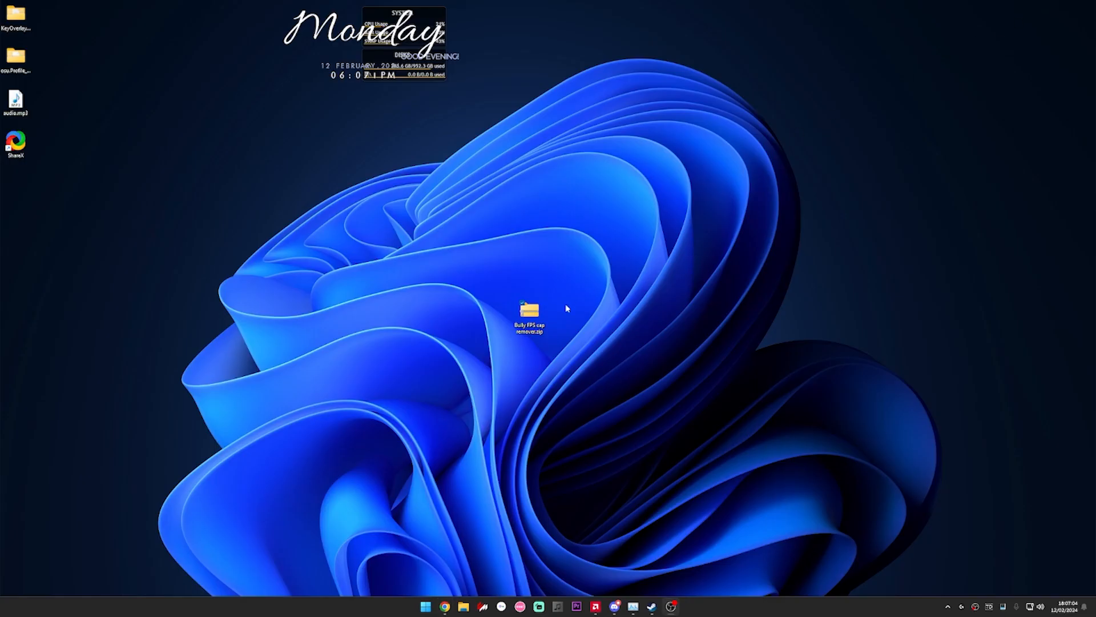
- Extract All from 'Bully FPS cap remover.zip' into its suggested desktop folder
{"action": "right_click", "coordinate": [529, 311]}
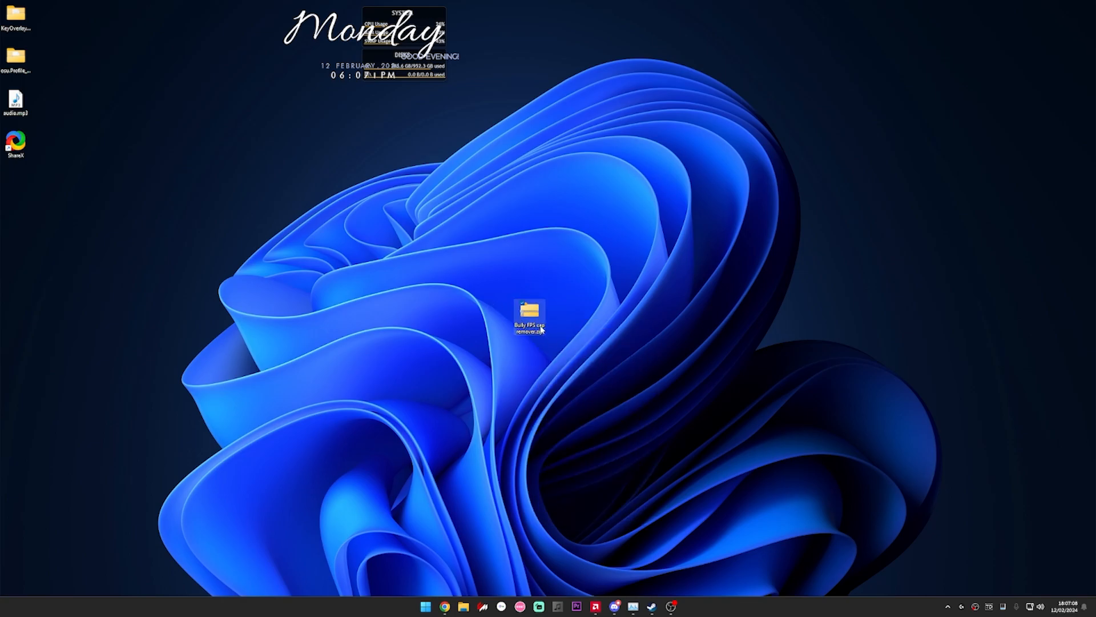
{"action": "right_click", "coordinate": [529, 315]}
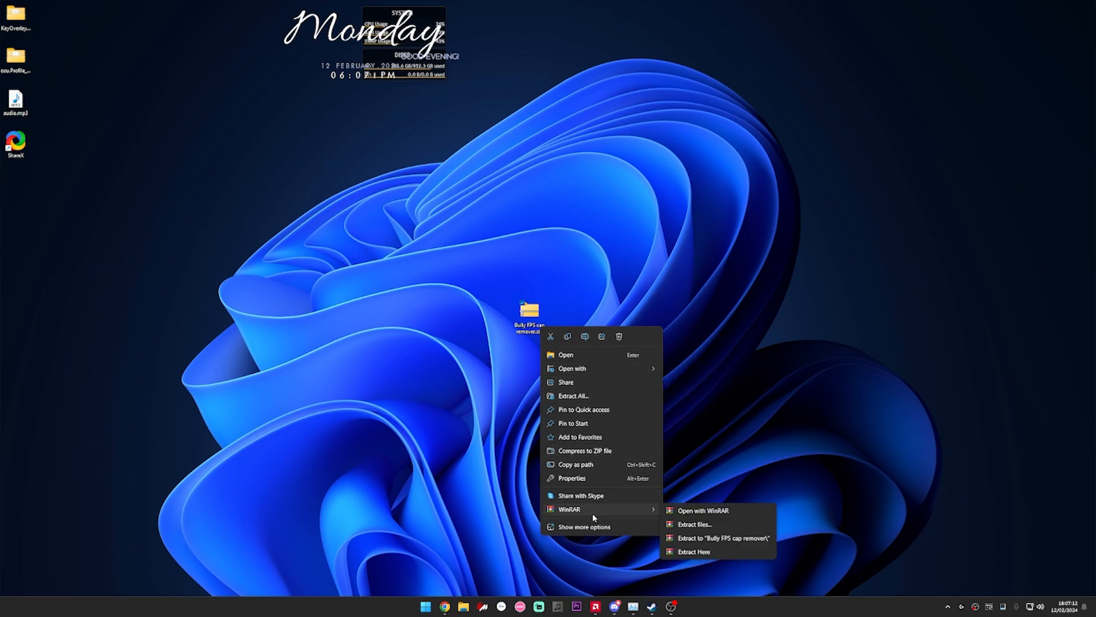
{"action": "mouse_move", "coordinate": [505, 564]}
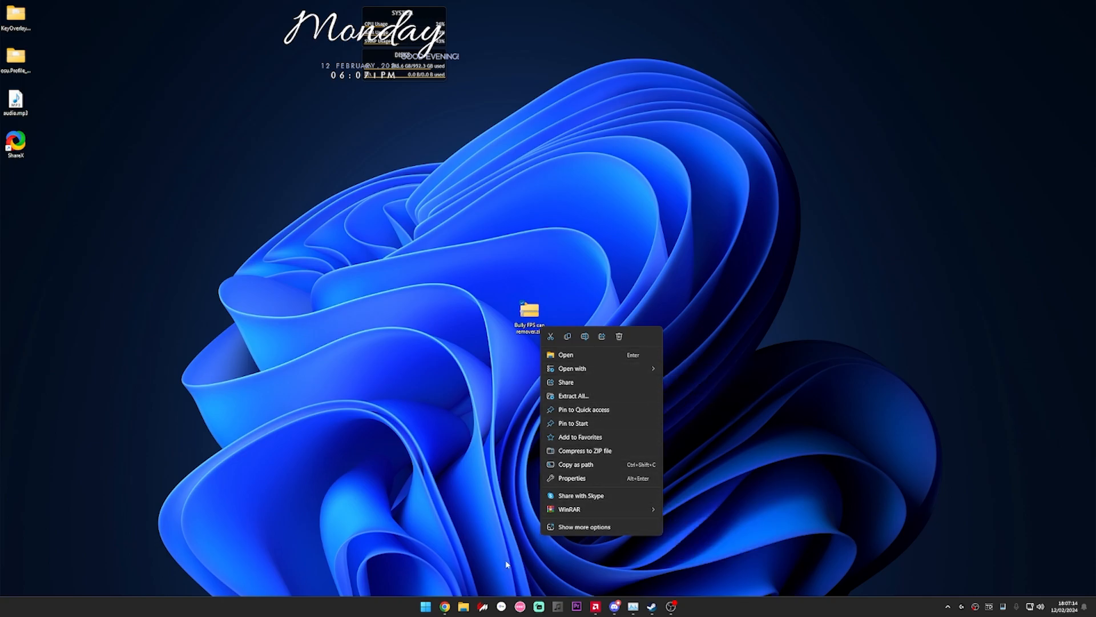
{"action": "left_click", "coordinate": [573, 396]}
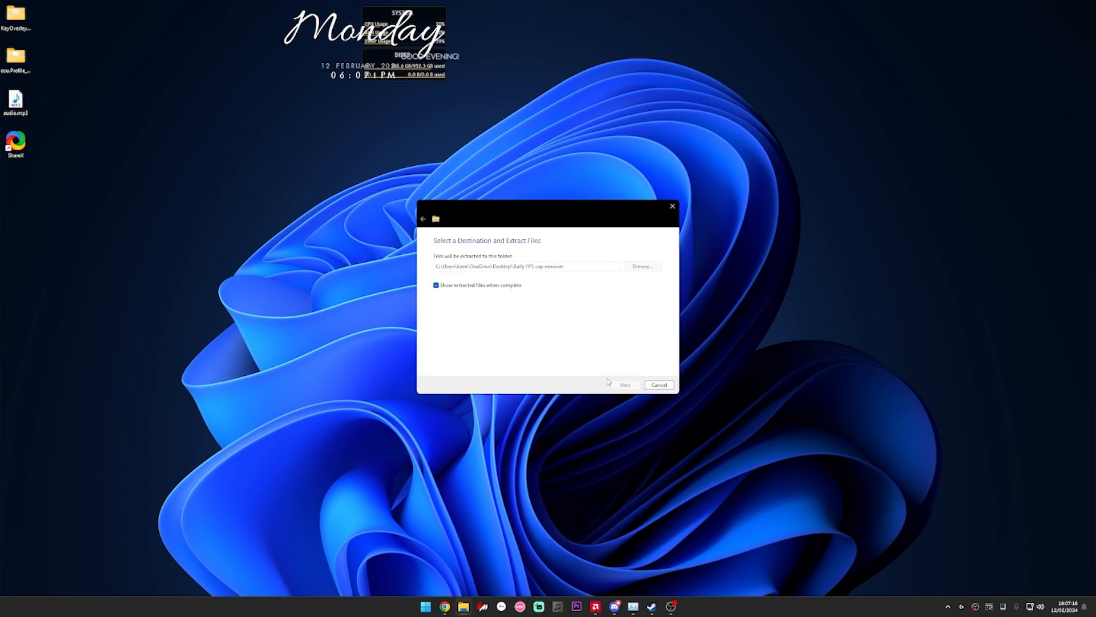
{"action": "left_click", "coordinate": [624, 385]}
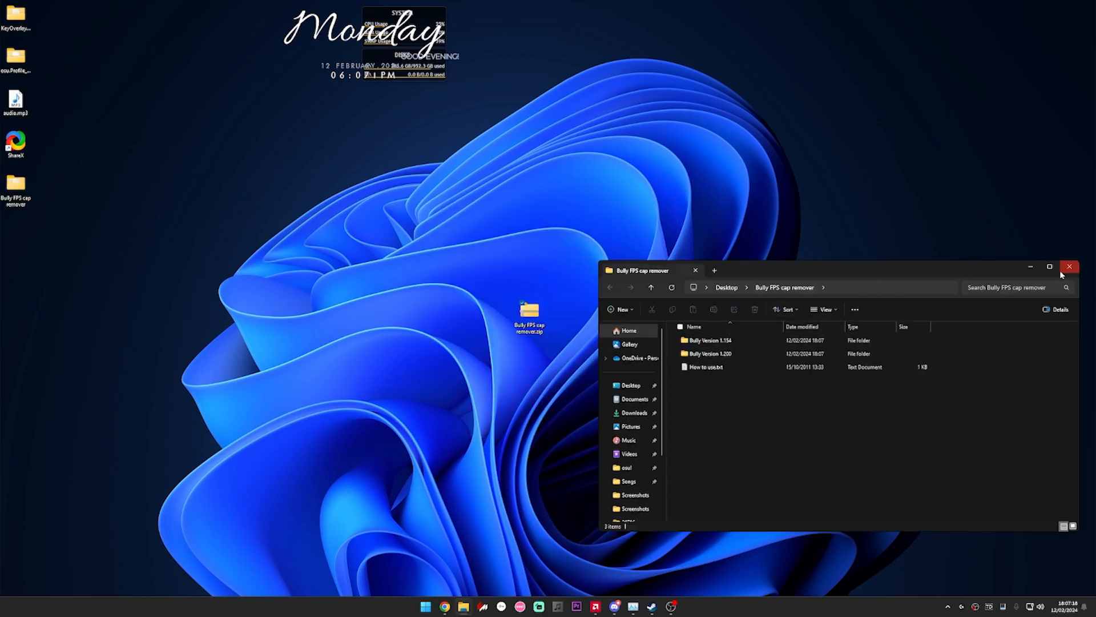
- Maximize the extracted folder's window and open a new tab showing This PC's drives
{"action": "left_click", "coordinate": [1050, 267]}
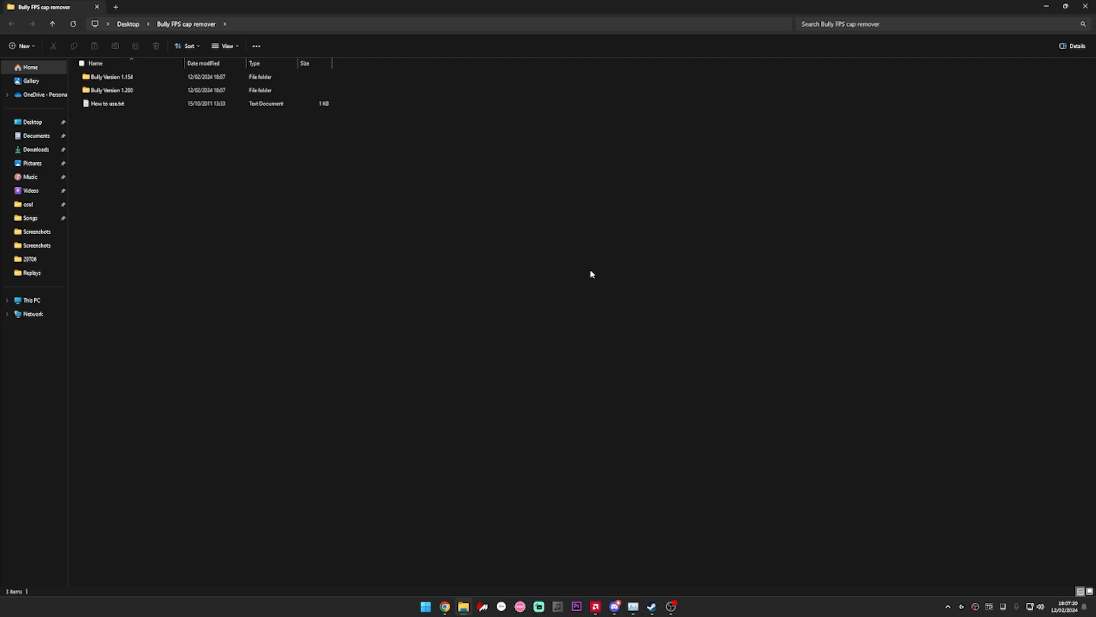
{"action": "left_click", "coordinate": [112, 90]}
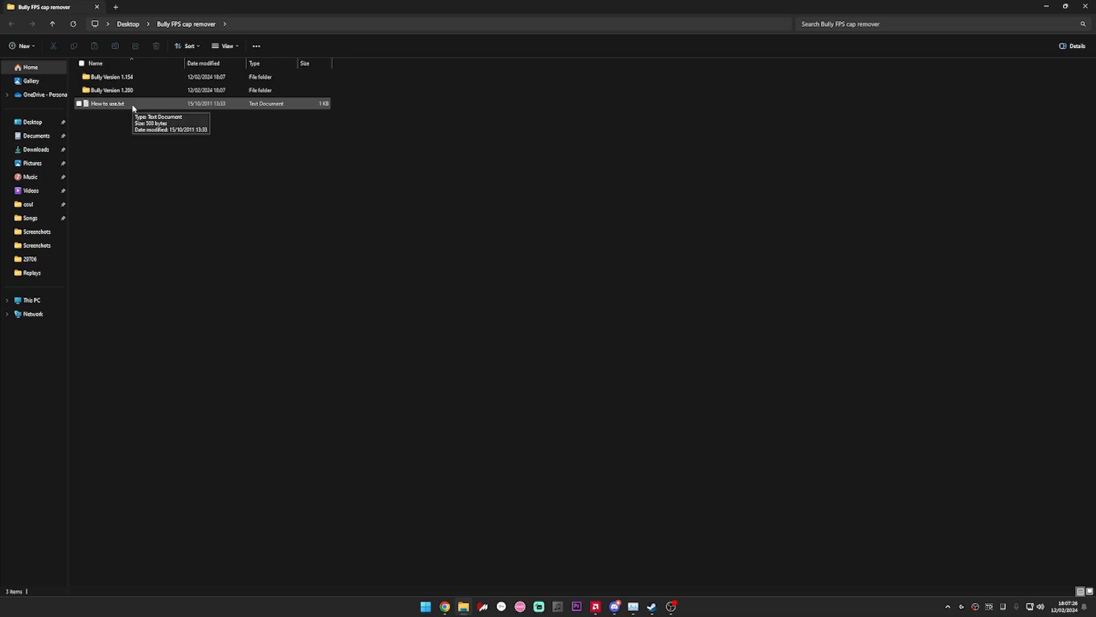
{"action": "left_click", "coordinate": [112, 90]}
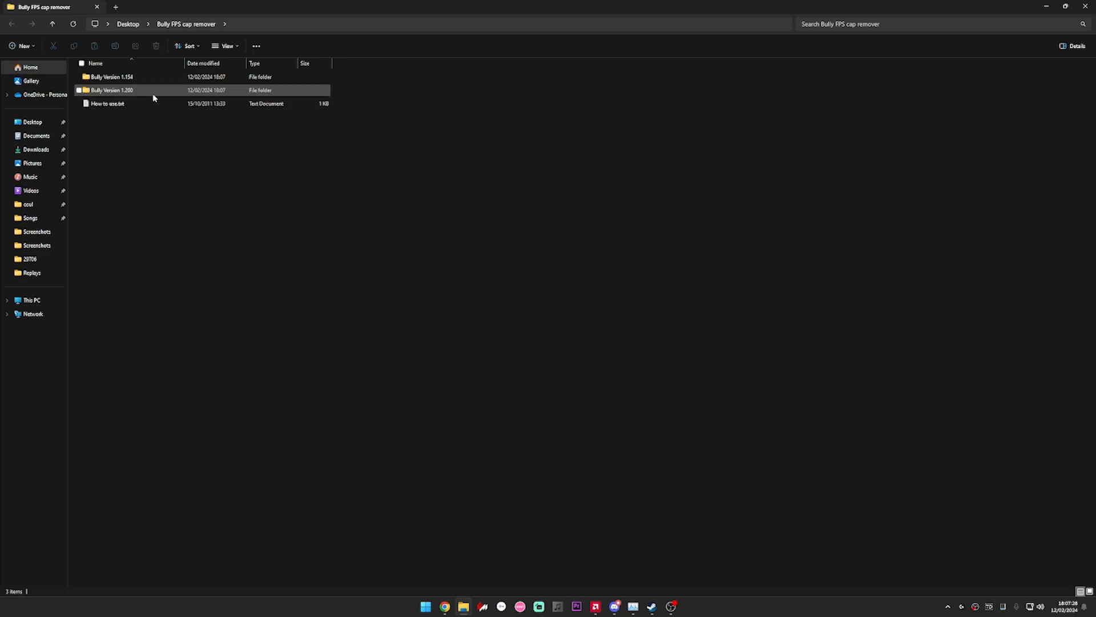
{"action": "left_click", "coordinate": [1065, 6]}
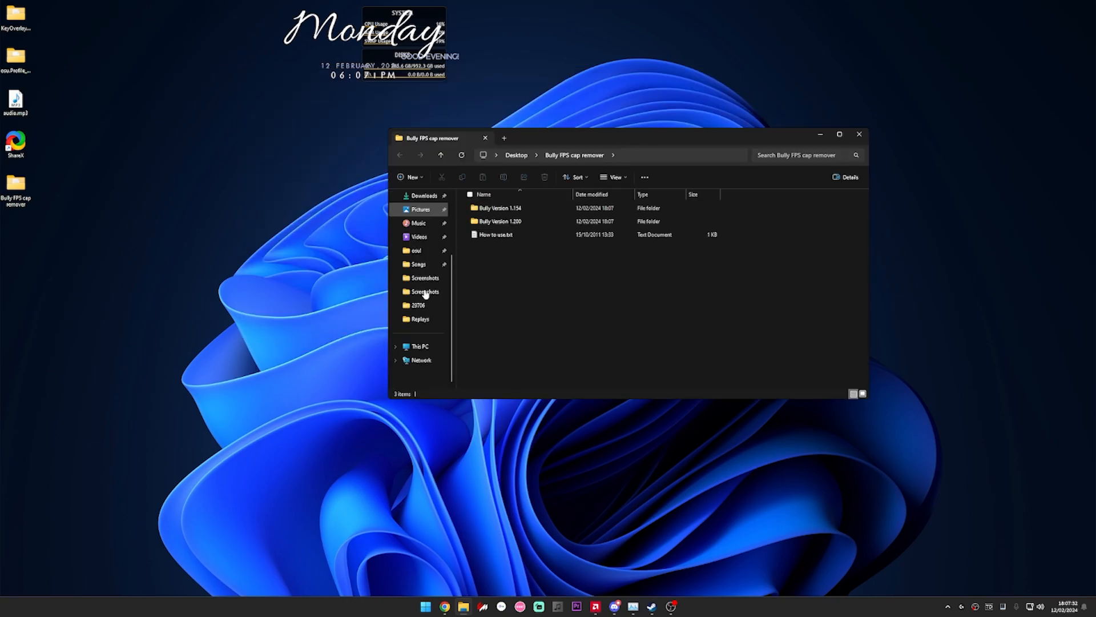
{"action": "right_click", "coordinate": [420, 360]}
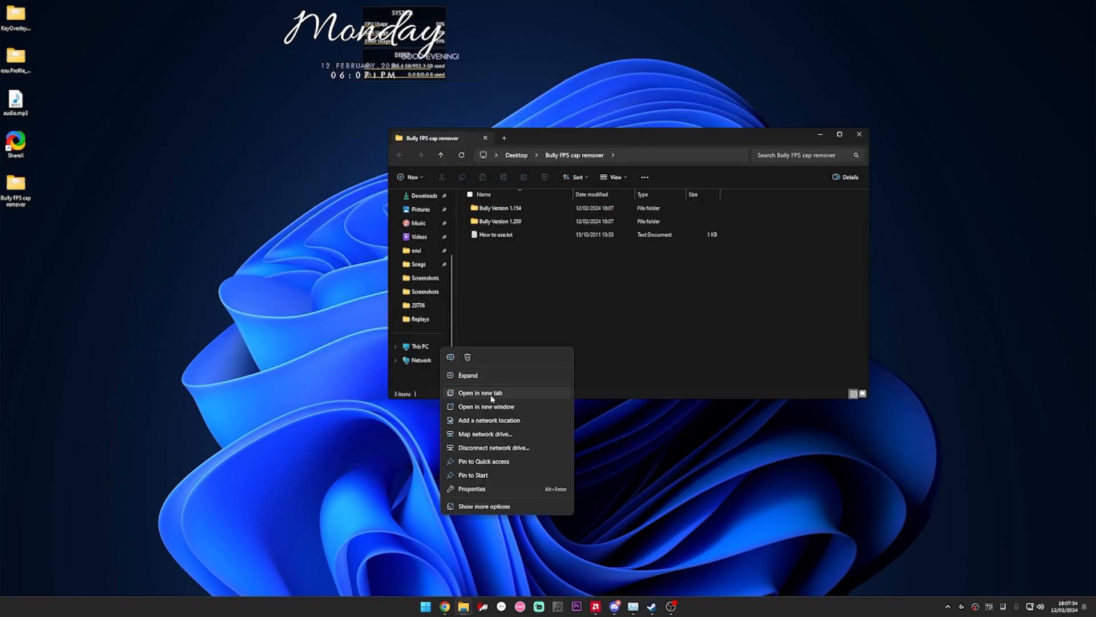
{"action": "left_click", "coordinate": [480, 392]}
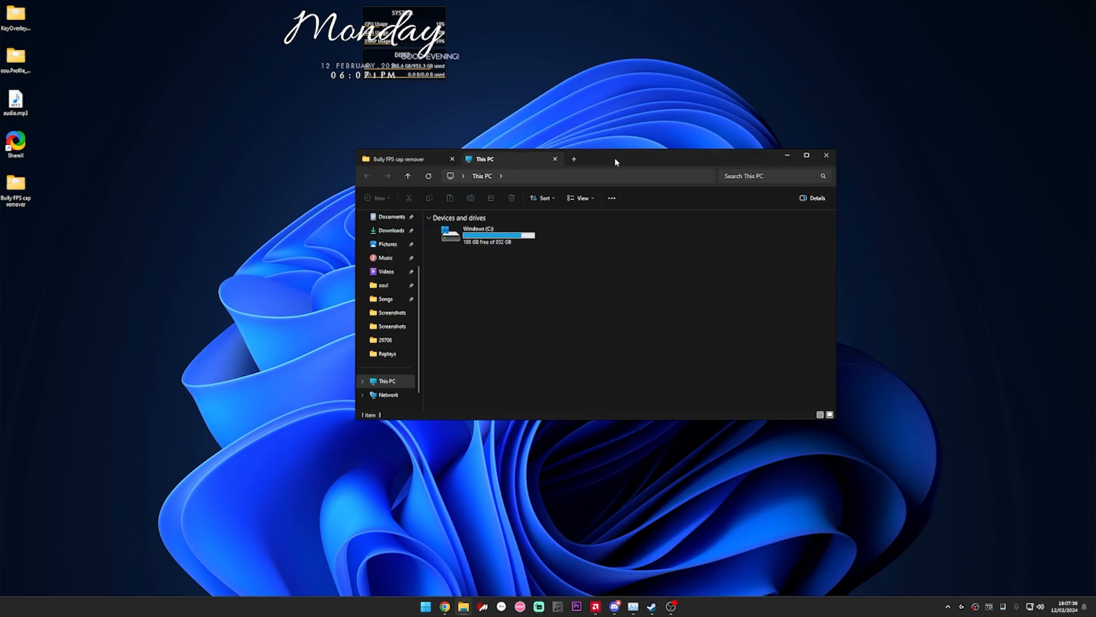
- Browse C: > Program Files (x86) > Steam > steamapps > common > Bully Scholarship Edition
{"action": "double_click", "coordinate": [498, 236]}
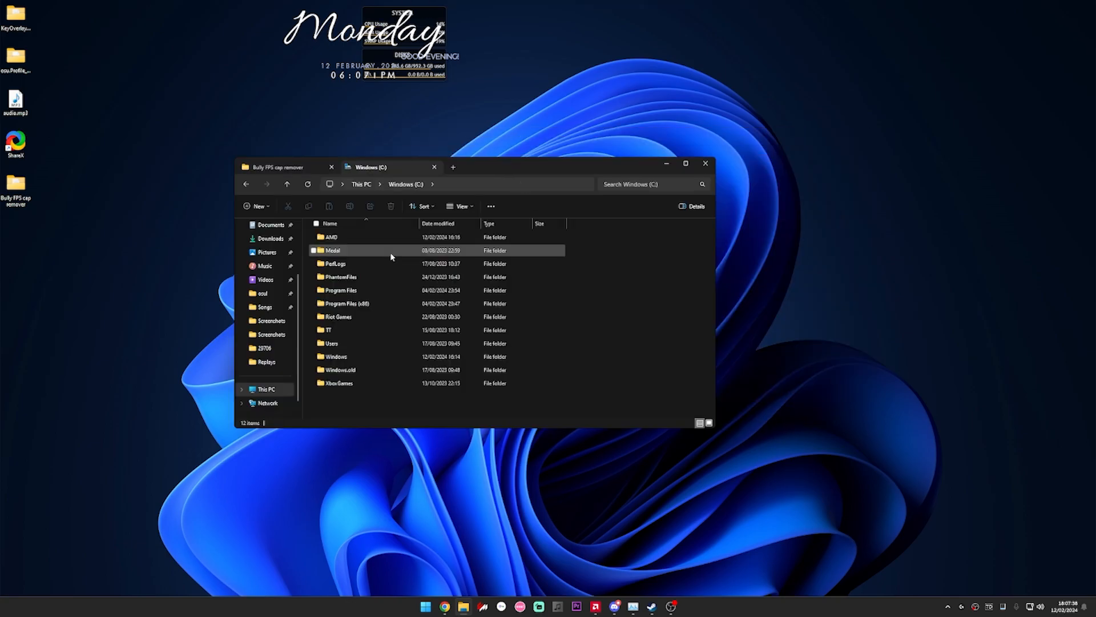
{"action": "double_click", "coordinate": [347, 303]}
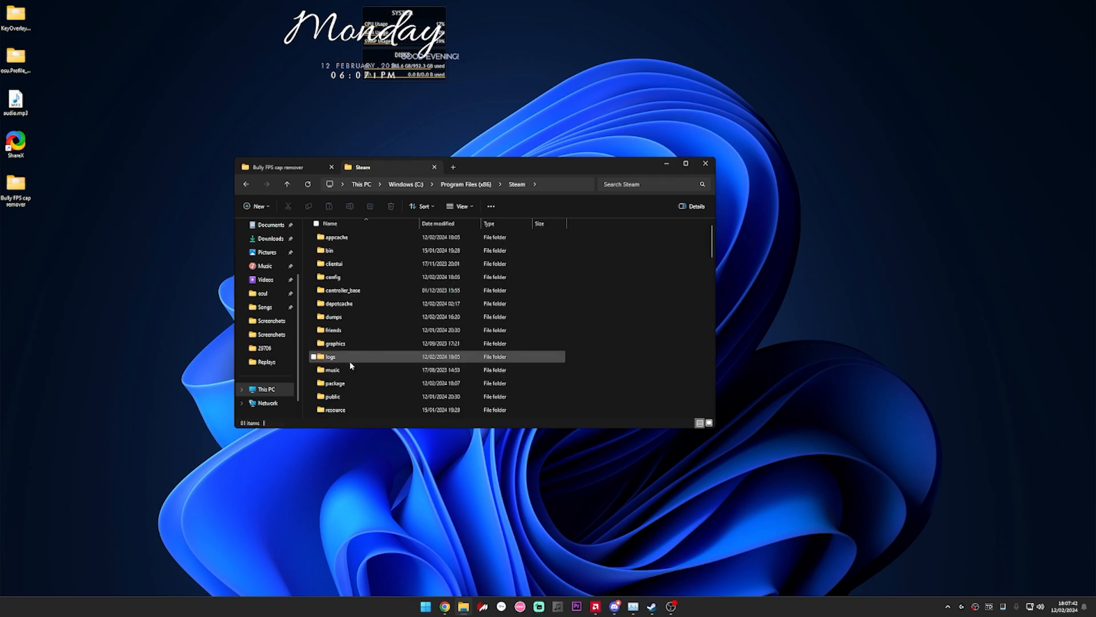
{"action": "double_click", "coordinate": [337, 355]}
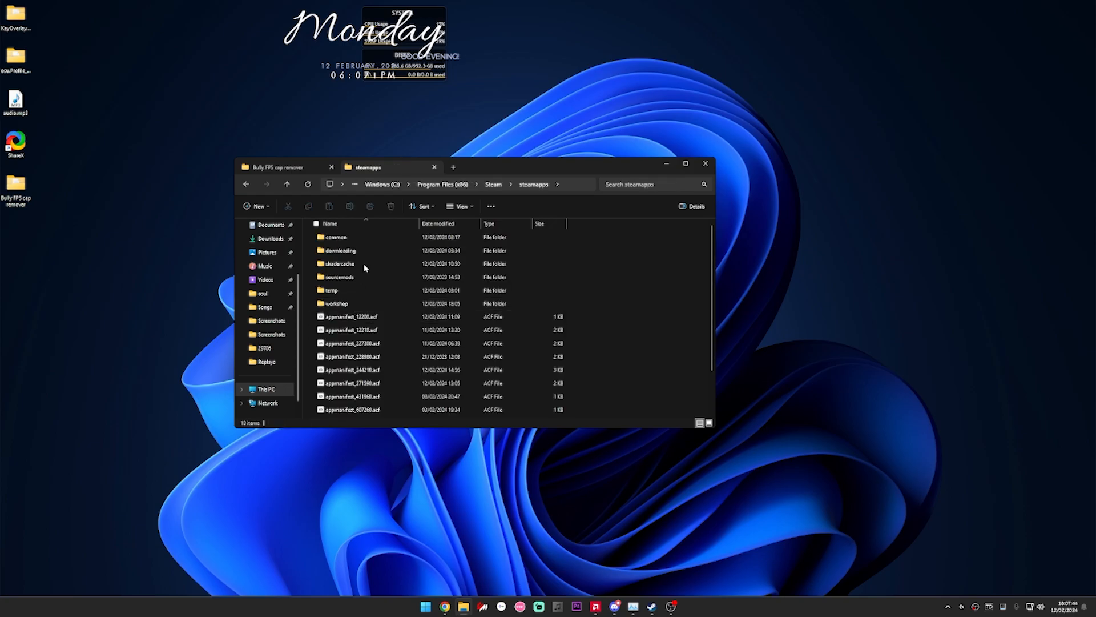
{"action": "double_click", "coordinate": [336, 236]}
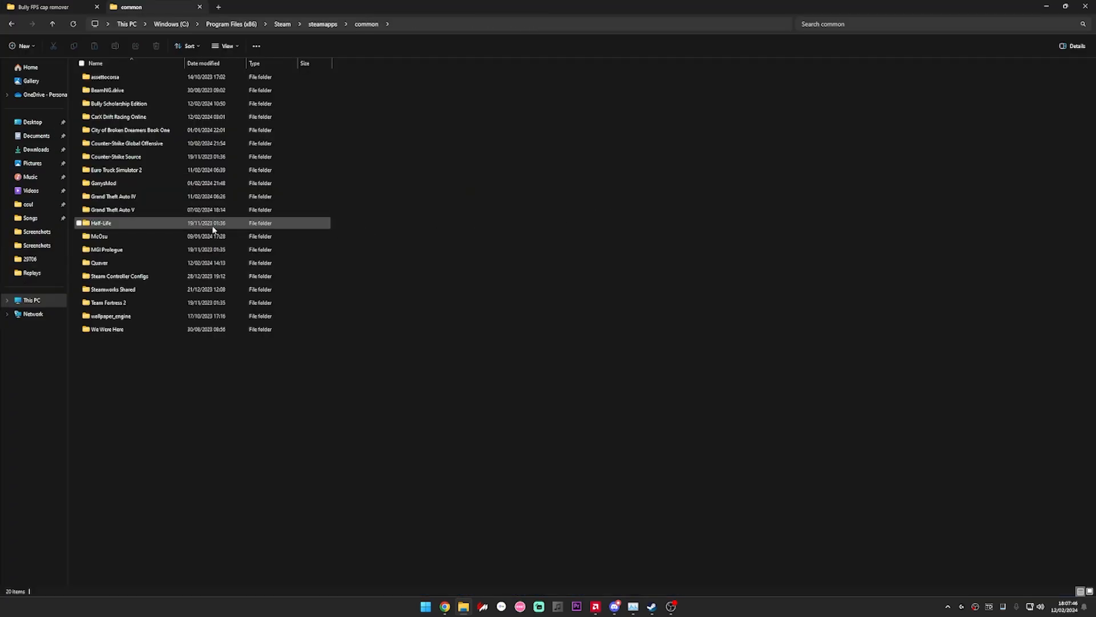
{"action": "left_click", "coordinate": [119, 103]}
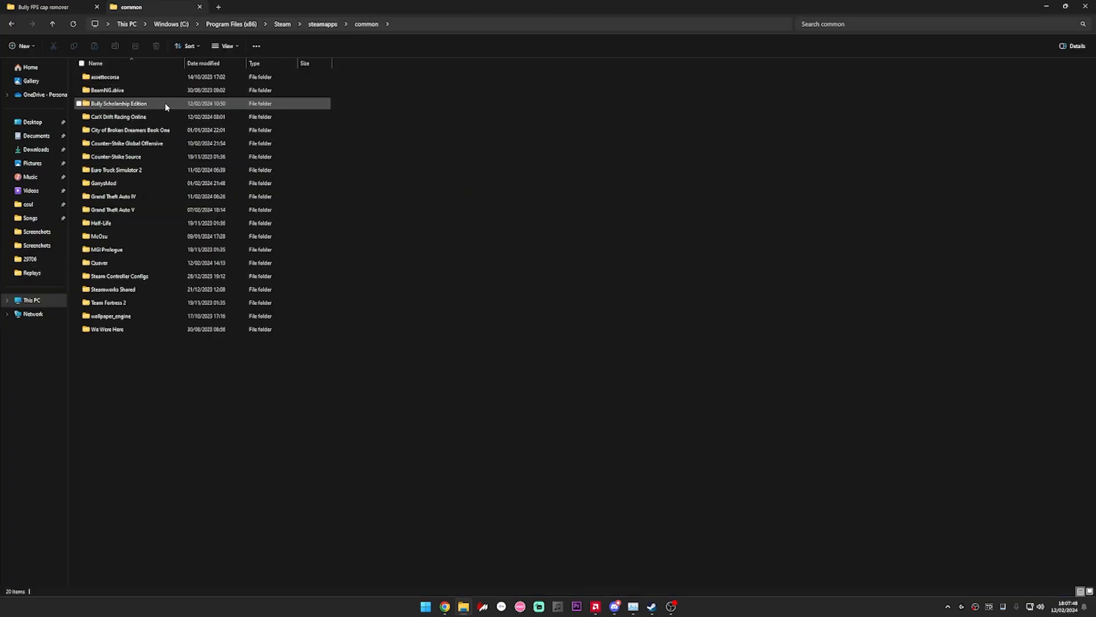
{"action": "double_click", "coordinate": [119, 104]}
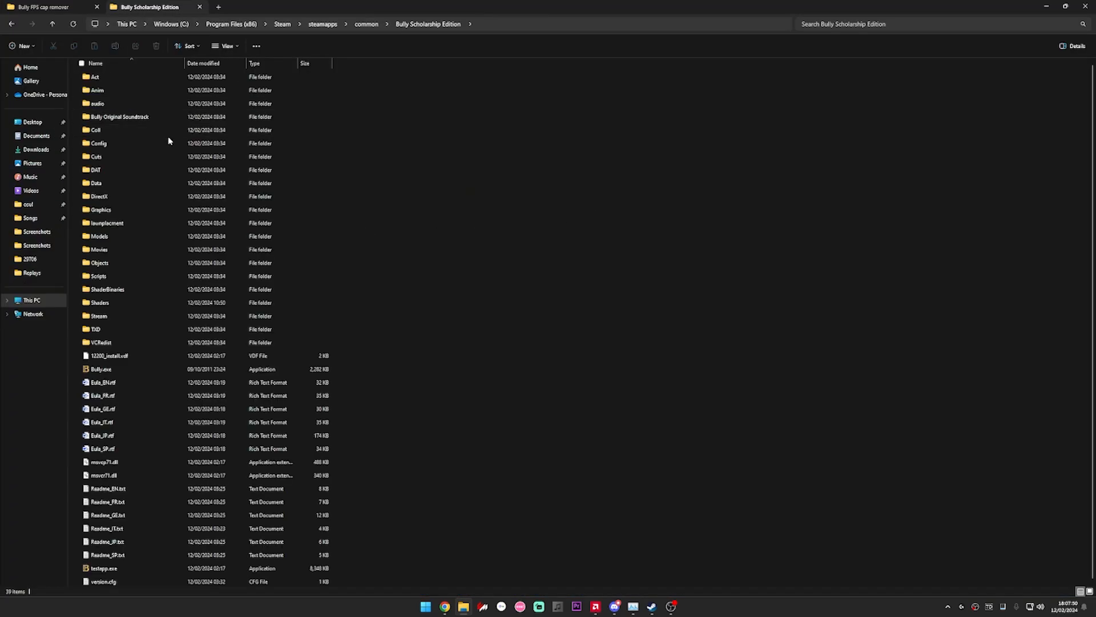
{"action": "left_click", "coordinate": [98, 315]}
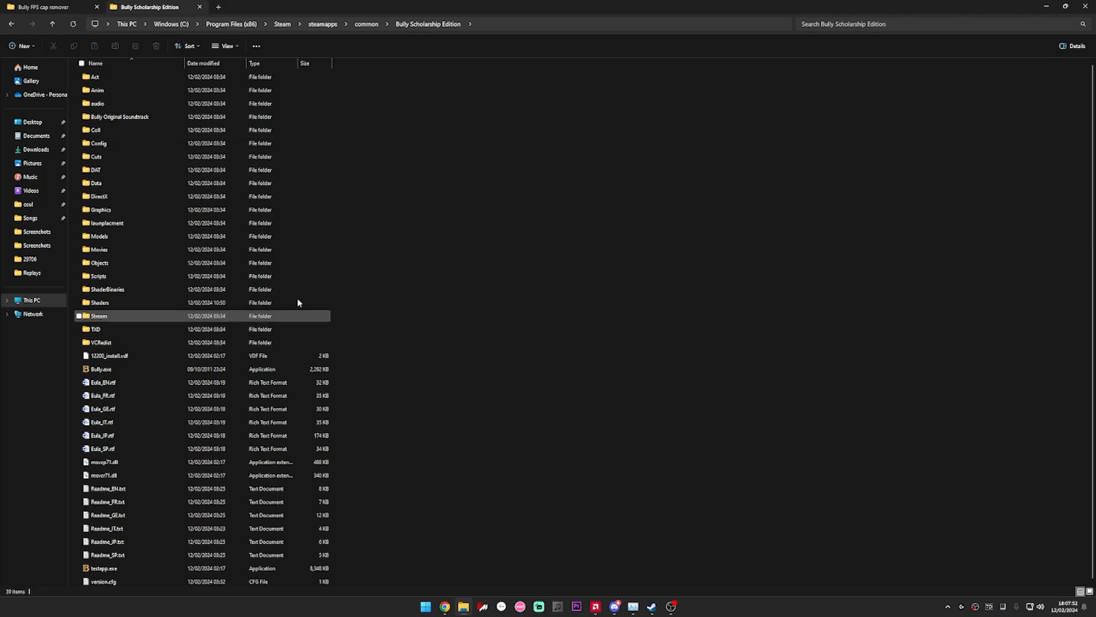
{"action": "left_click", "coordinate": [98, 275]}
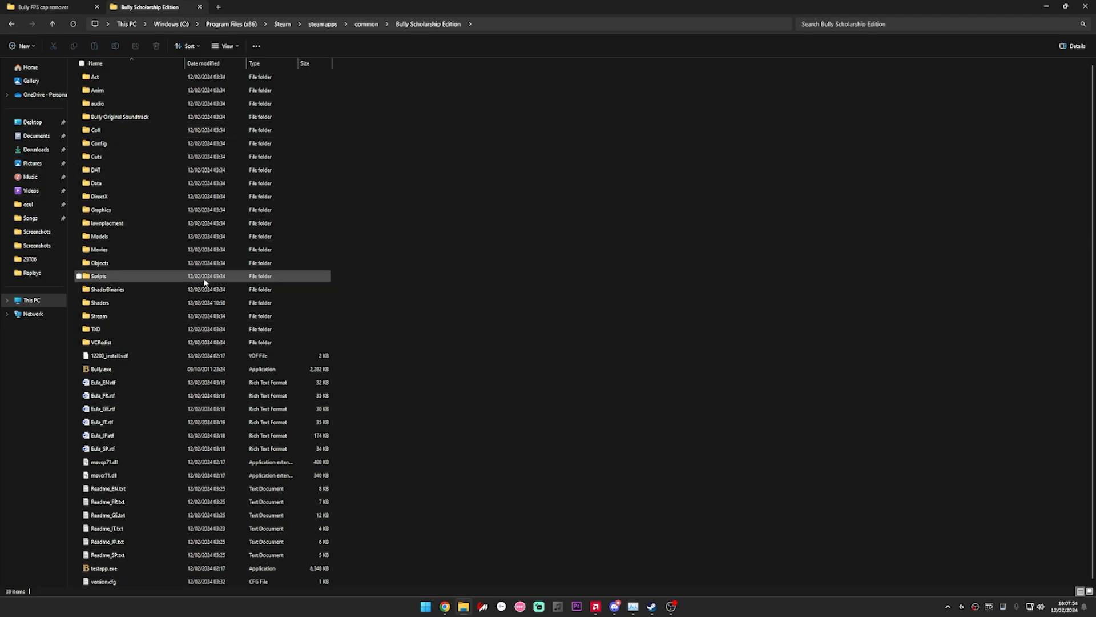
{"action": "left_click", "coordinate": [518, 515]}
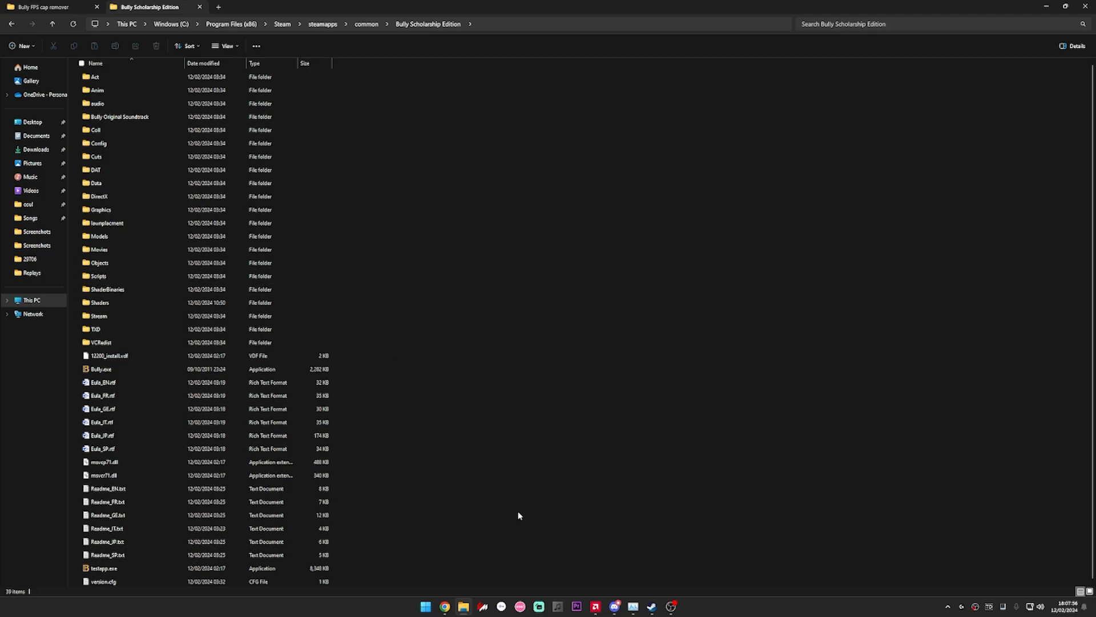
{"action": "mouse_move", "coordinate": [650, 606]}
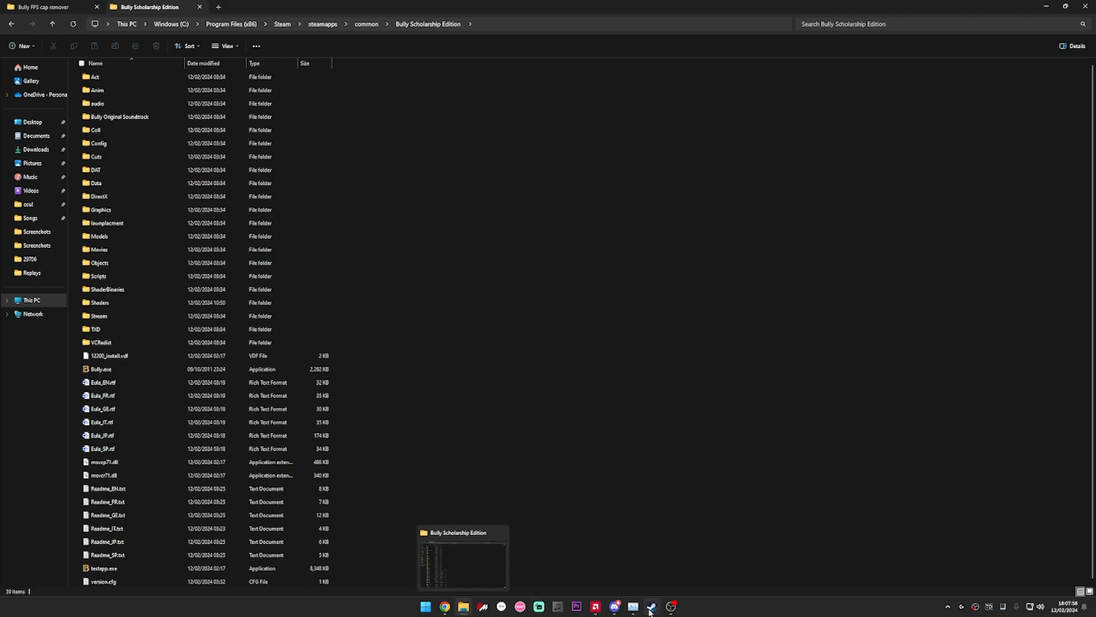
{"action": "mouse_move", "coordinate": [463, 607]}
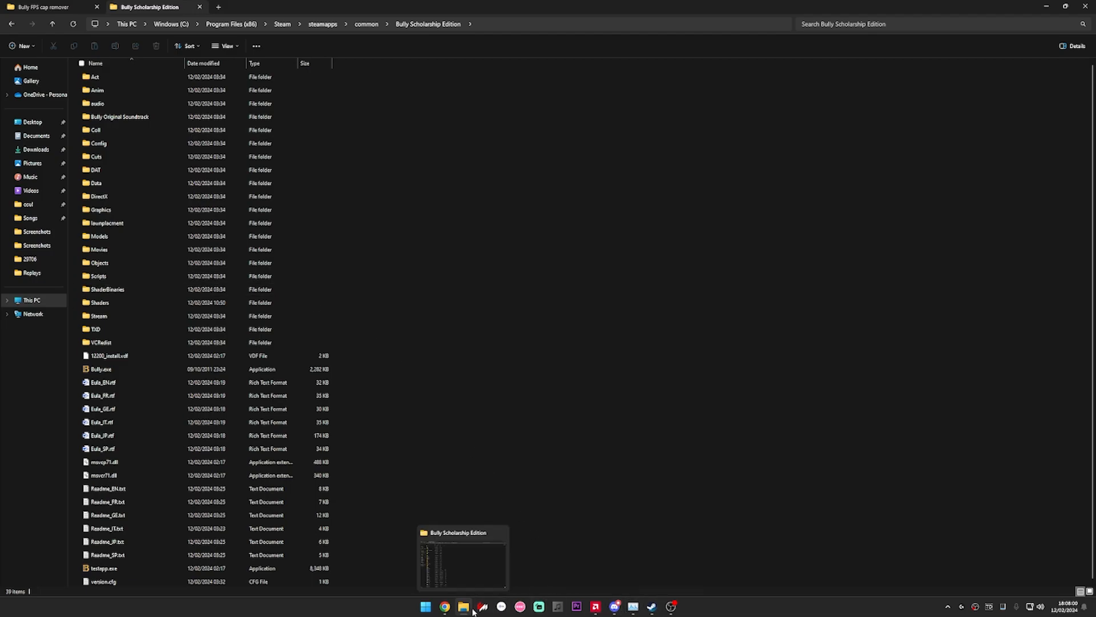
- Copy Bully.exe from Bully Version 1.200 into the game folder, replacing the existing file
{"action": "left_click", "coordinate": [46, 7]}
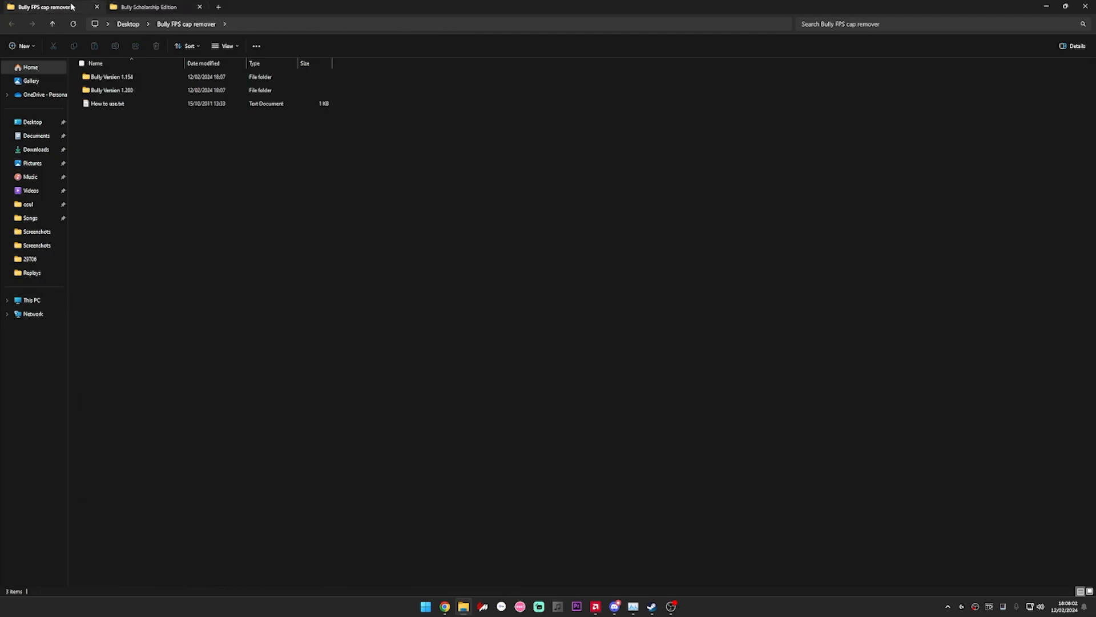
{"action": "mouse_move", "coordinate": [112, 90]}
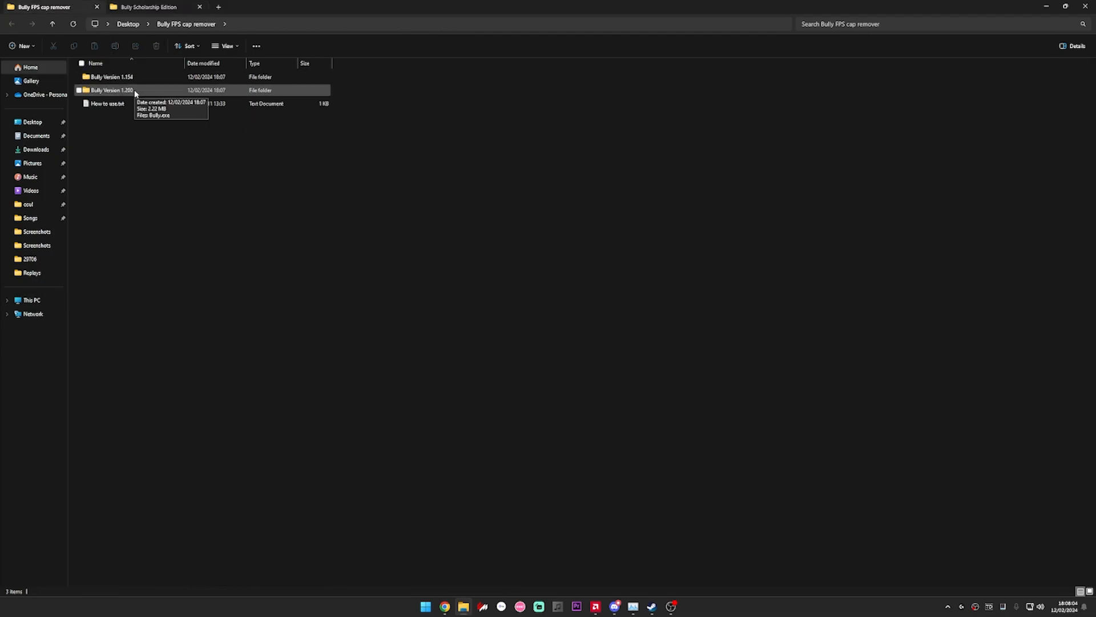
{"action": "double_click", "coordinate": [112, 90]}
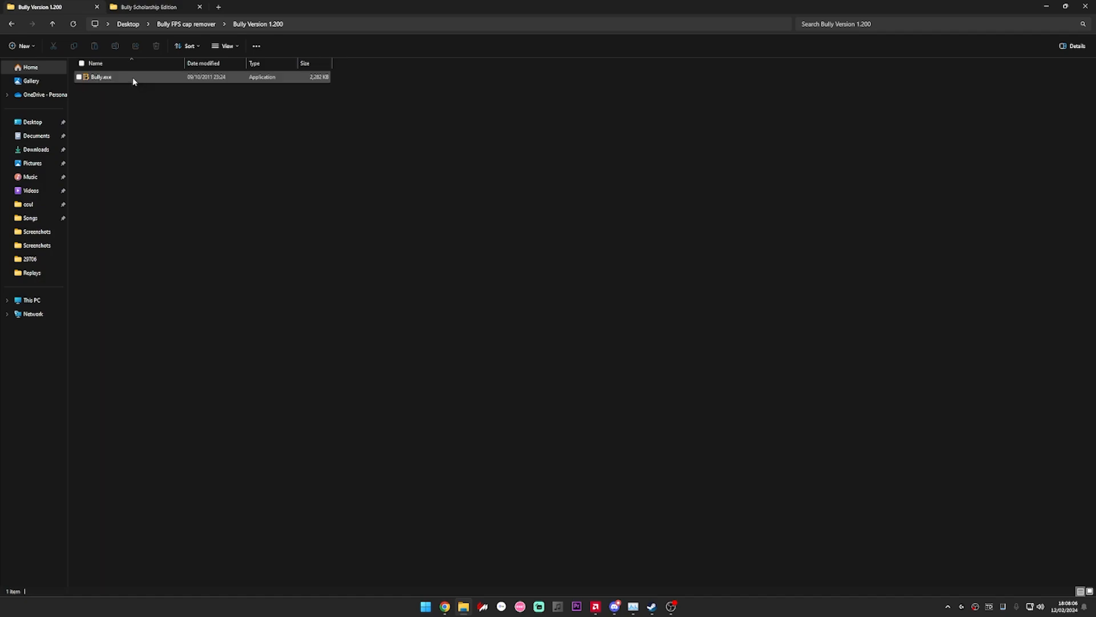
{"action": "left_click", "coordinate": [101, 77]}
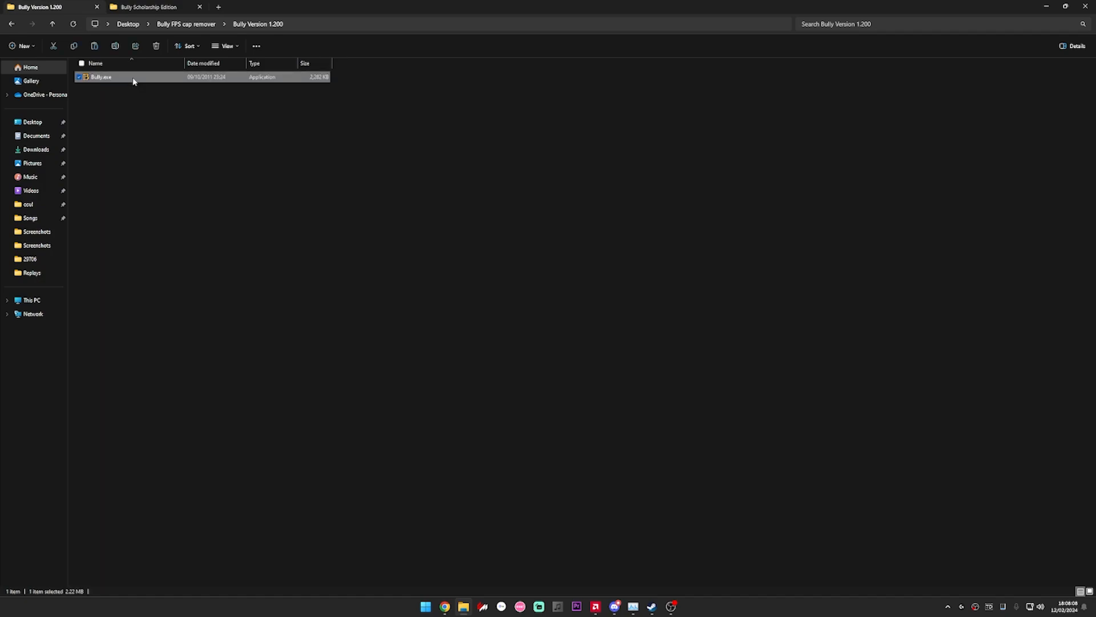
{"action": "right_click", "coordinate": [133, 77]}
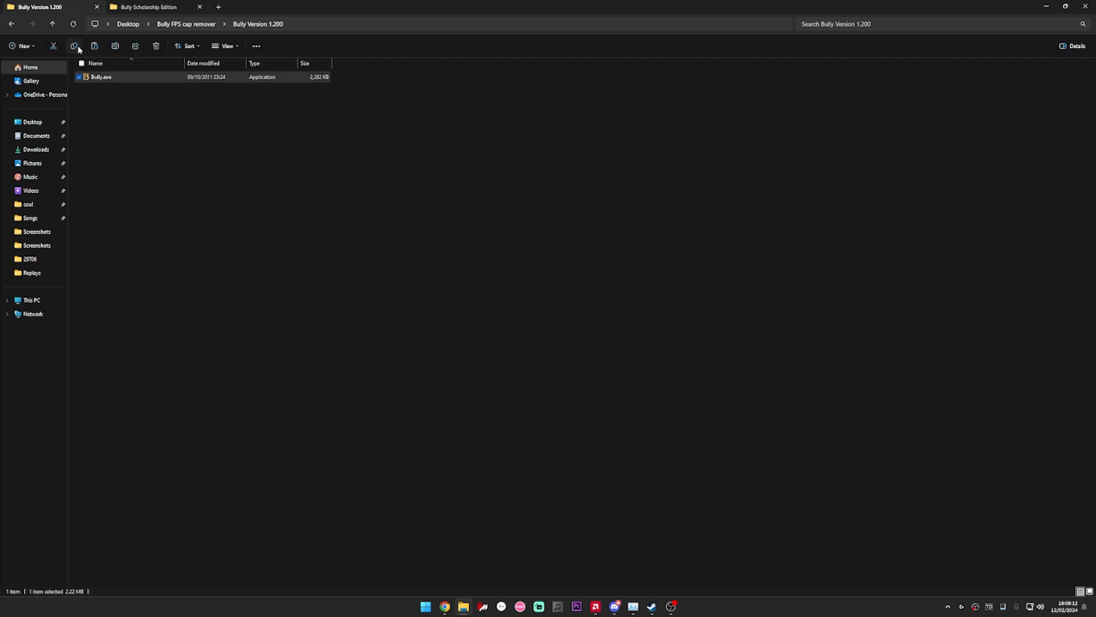
{"action": "left_click", "coordinate": [147, 6]}
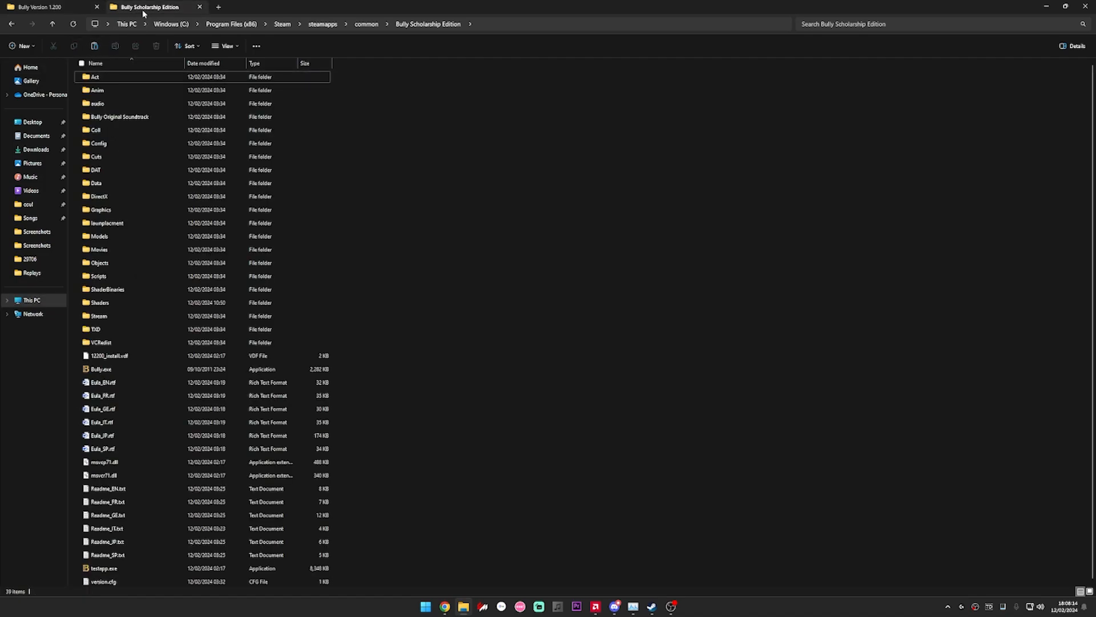
{"action": "mouse_move", "coordinate": [488, 251]}
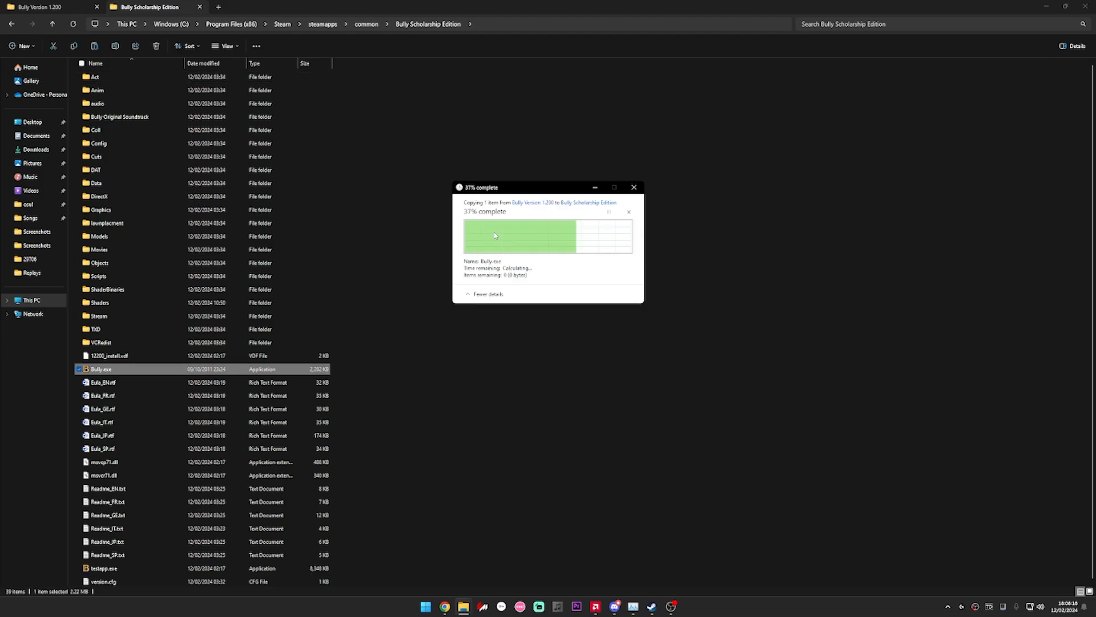
{"action": "left_click", "coordinate": [633, 187]}
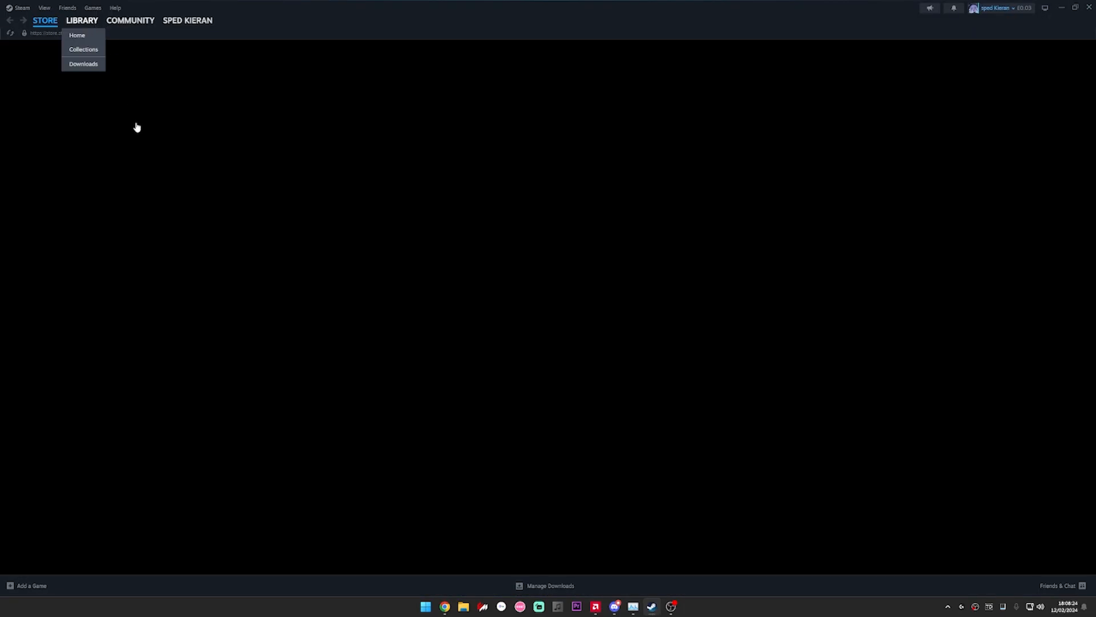
- Launch Bully: Scholarship Edition with Play from the Steam library
{"action": "left_click", "coordinate": [77, 35]}
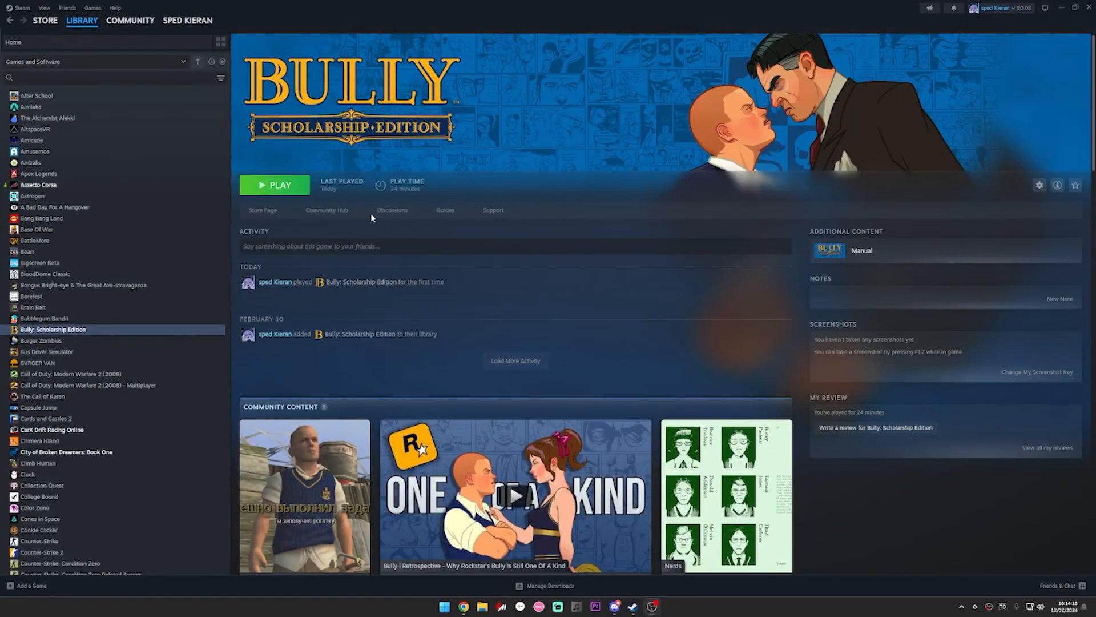
{"action": "left_click", "coordinate": [274, 185]}
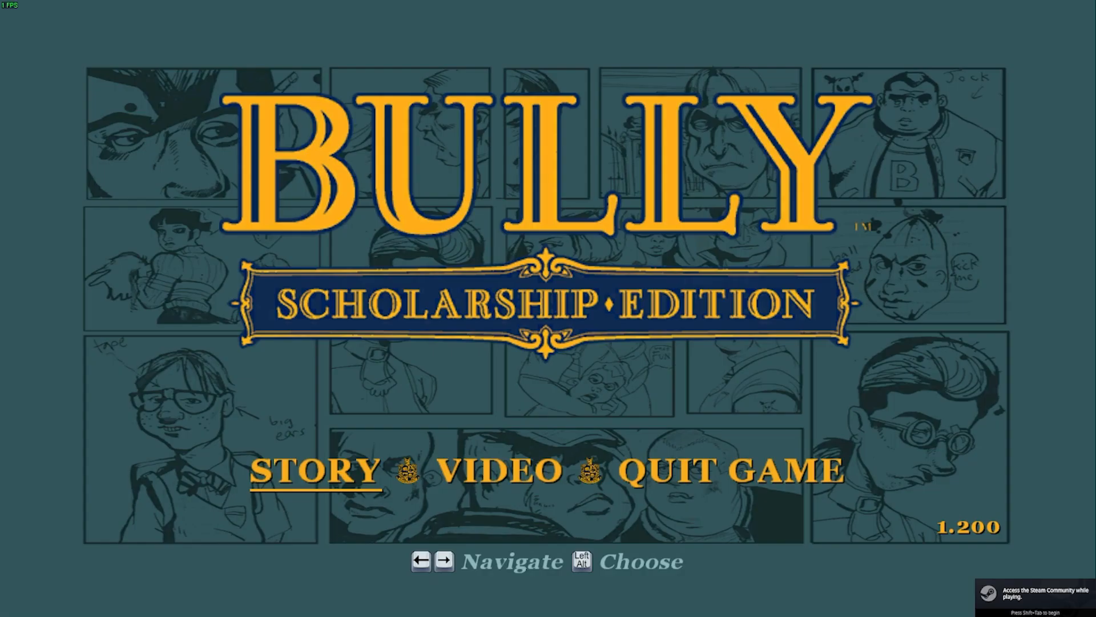